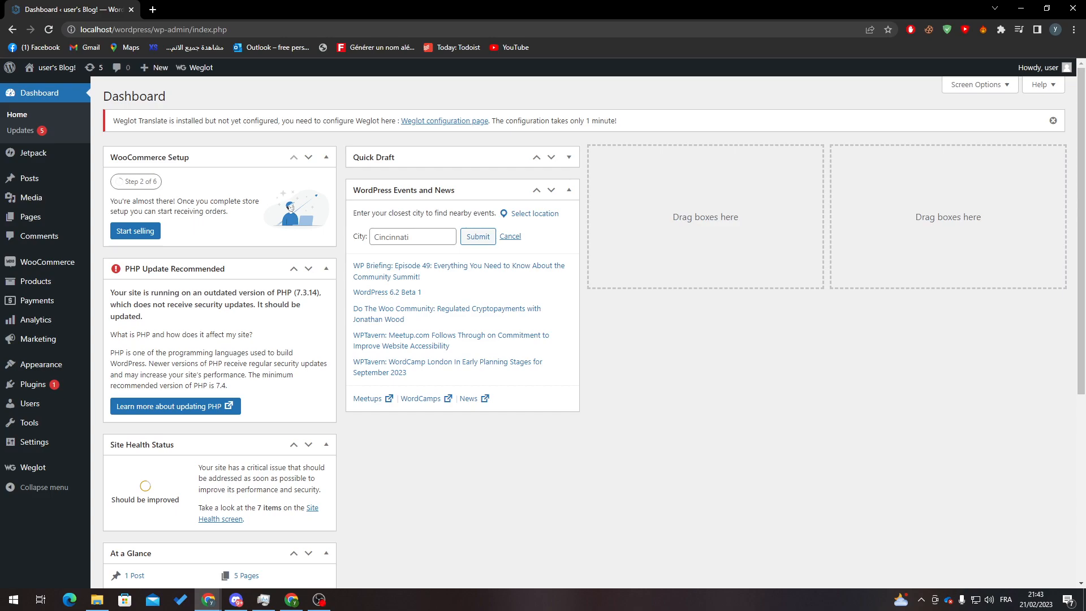
pyautogui.moveTo(534, 421)
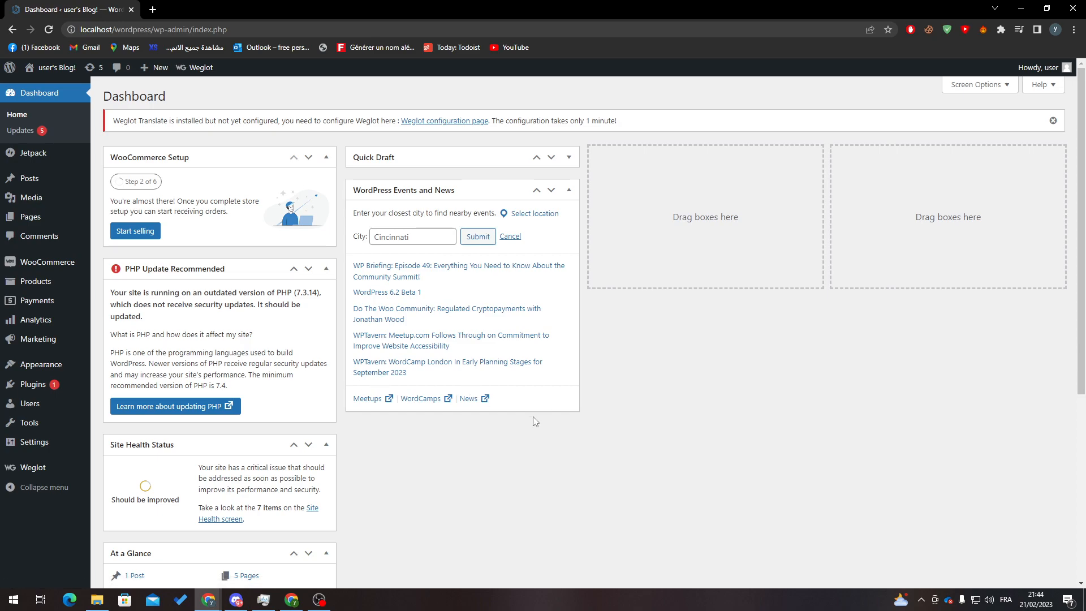
pyautogui.moveTo(533, 426)
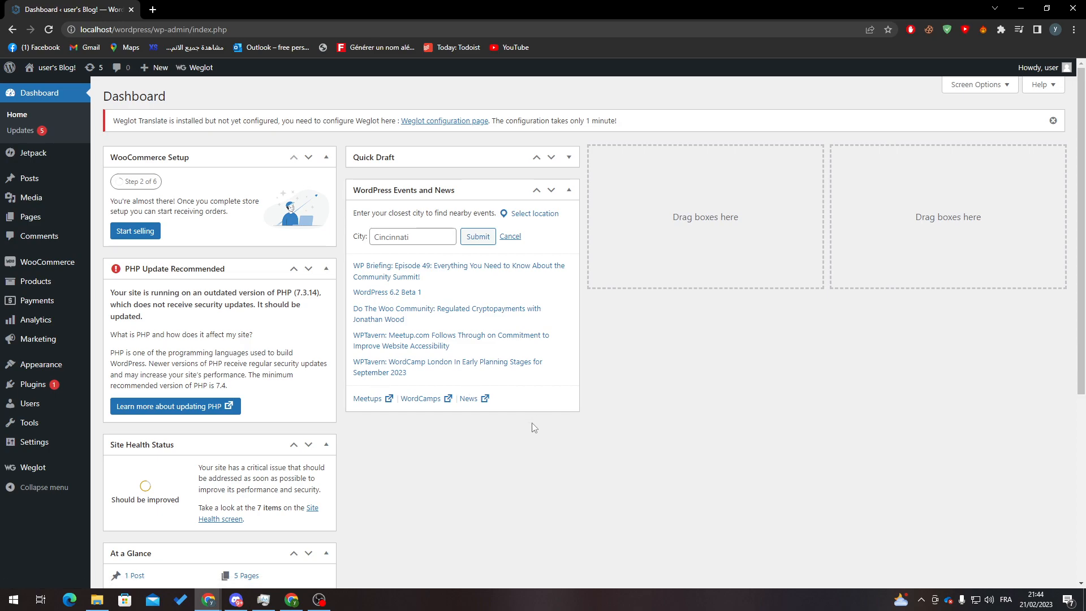
# - Search the plugin directory for 'woocommerce' and see it is already active
pyautogui.click(199, 67)
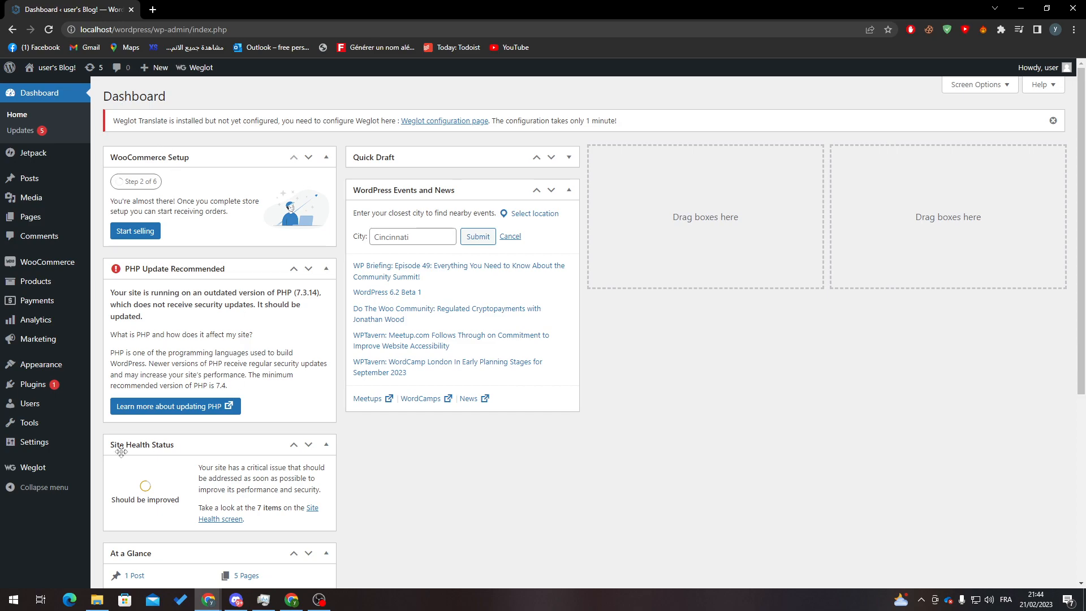
pyautogui.moveTo(31, 384)
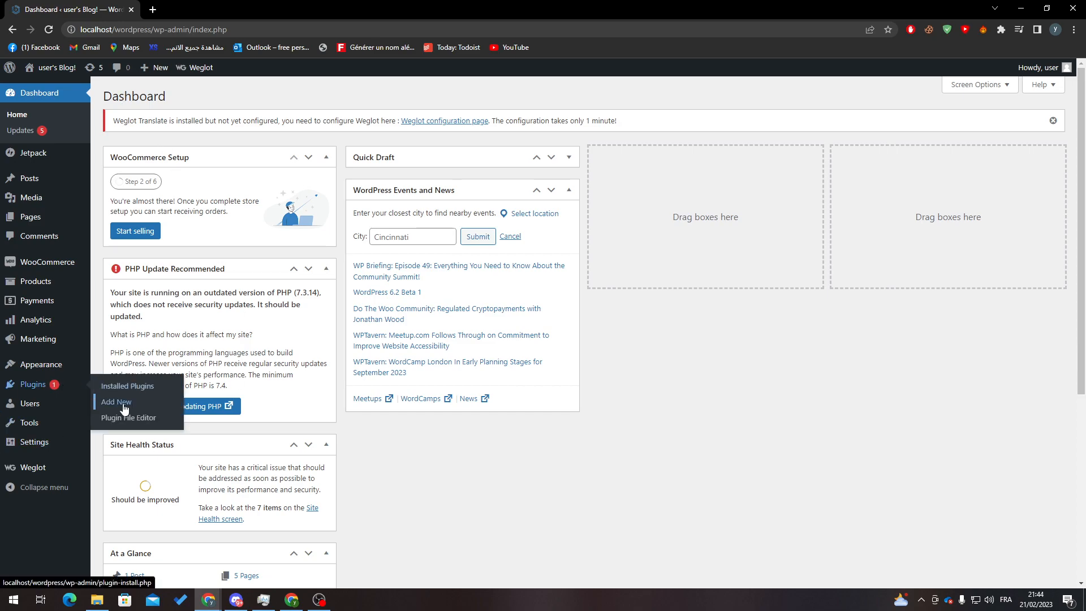
pyautogui.click(115, 403)
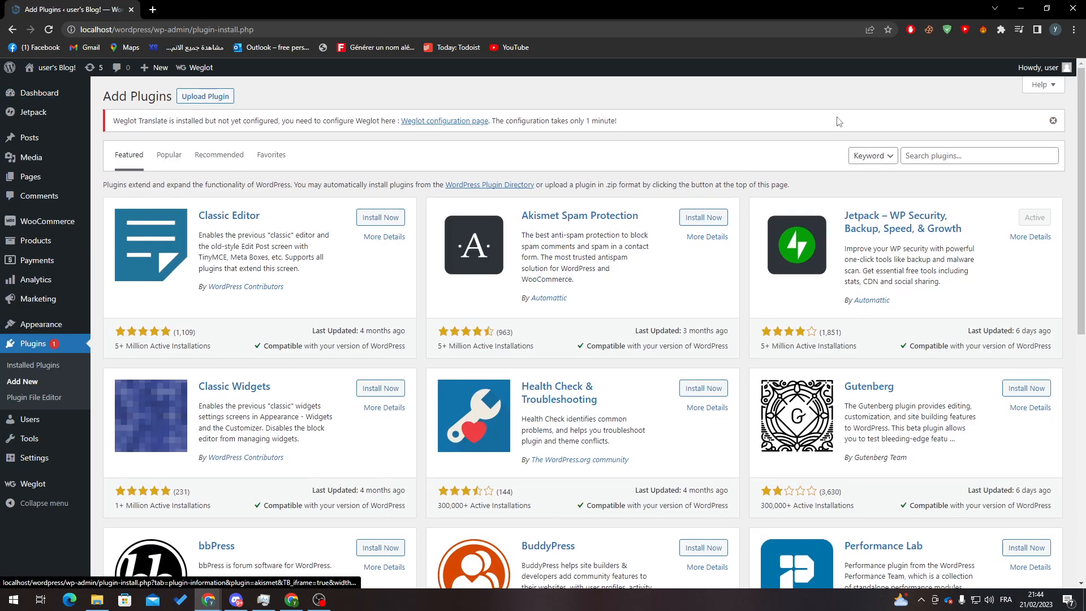
pyautogui.write('woocommerce')
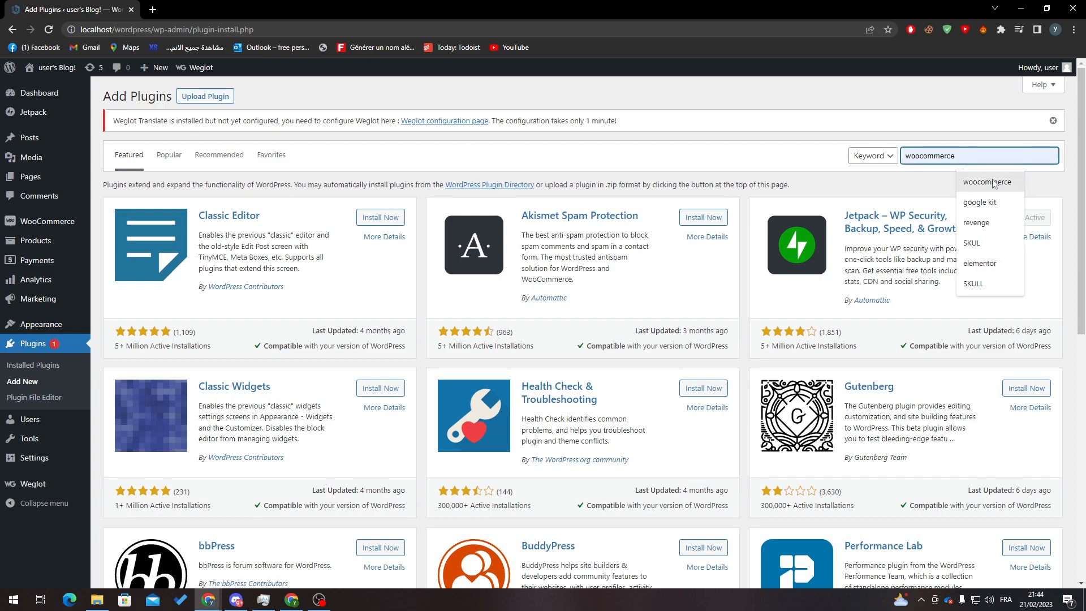
pyautogui.press('Enter')
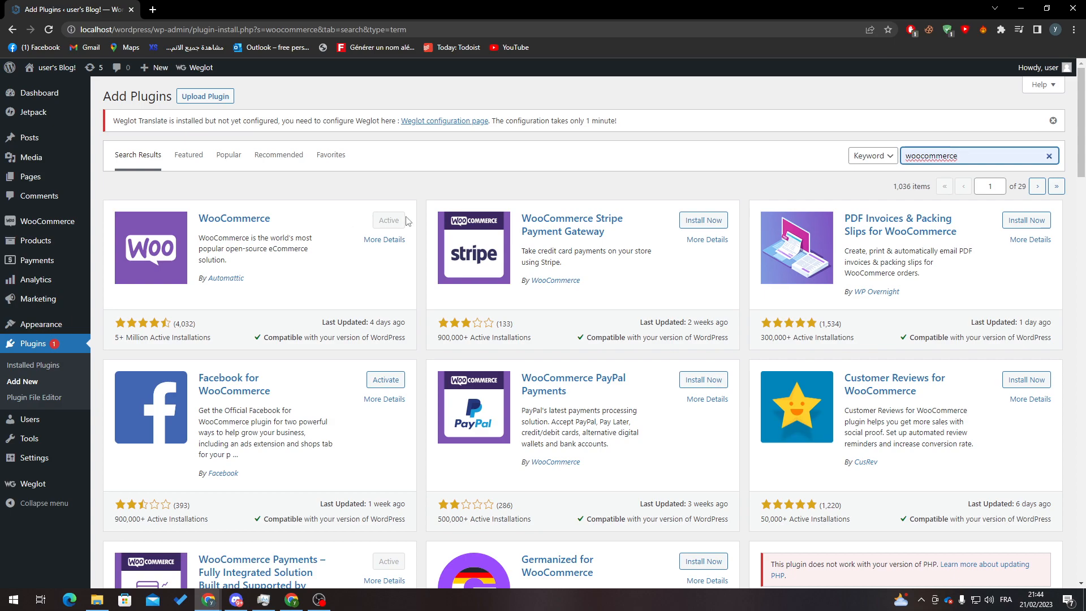
pyautogui.moveTo(369, 229)
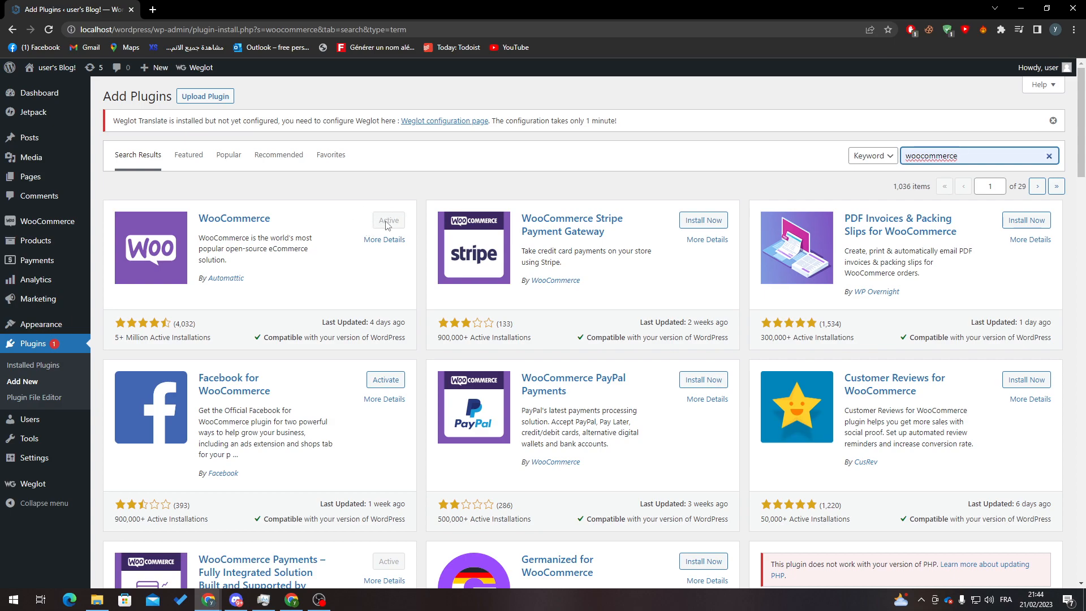
# - Review the Active and Inactive filters of the installed plugins list
pyautogui.click(32, 364)
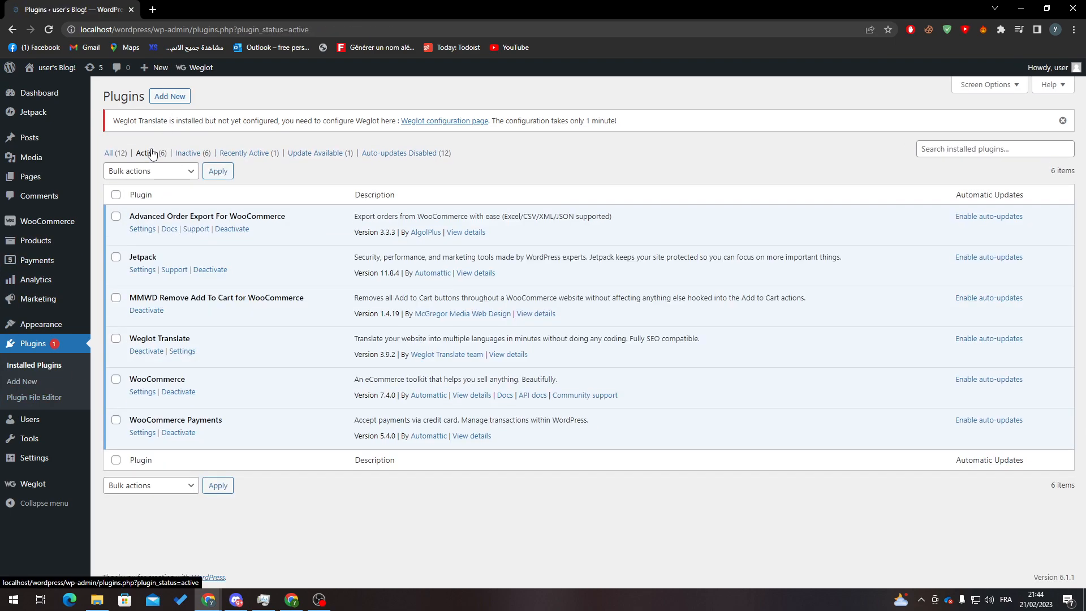
pyautogui.click(188, 153)
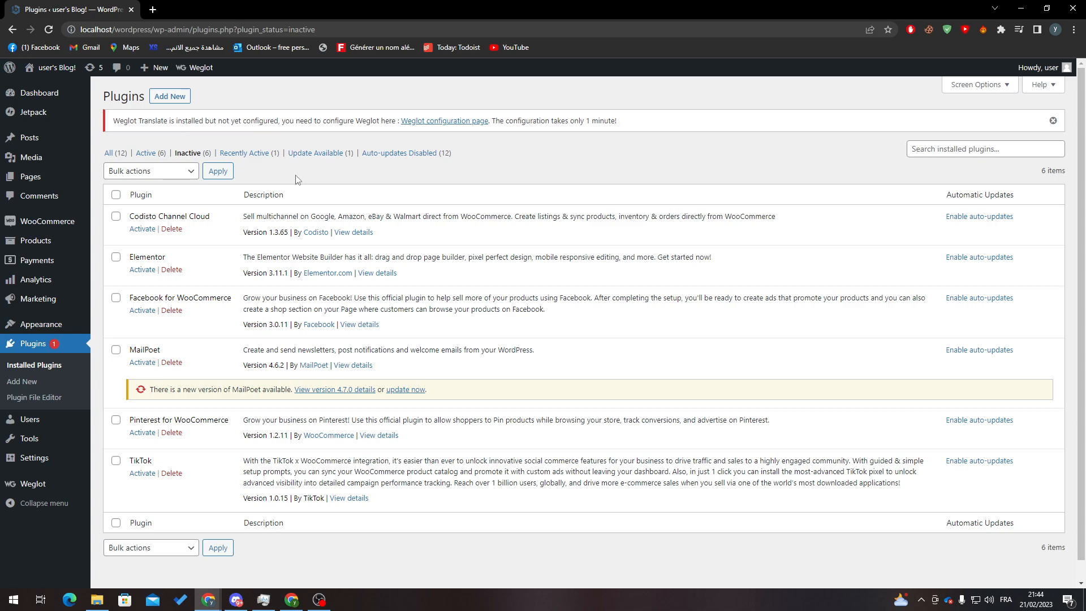
pyautogui.moveTo(35, 240)
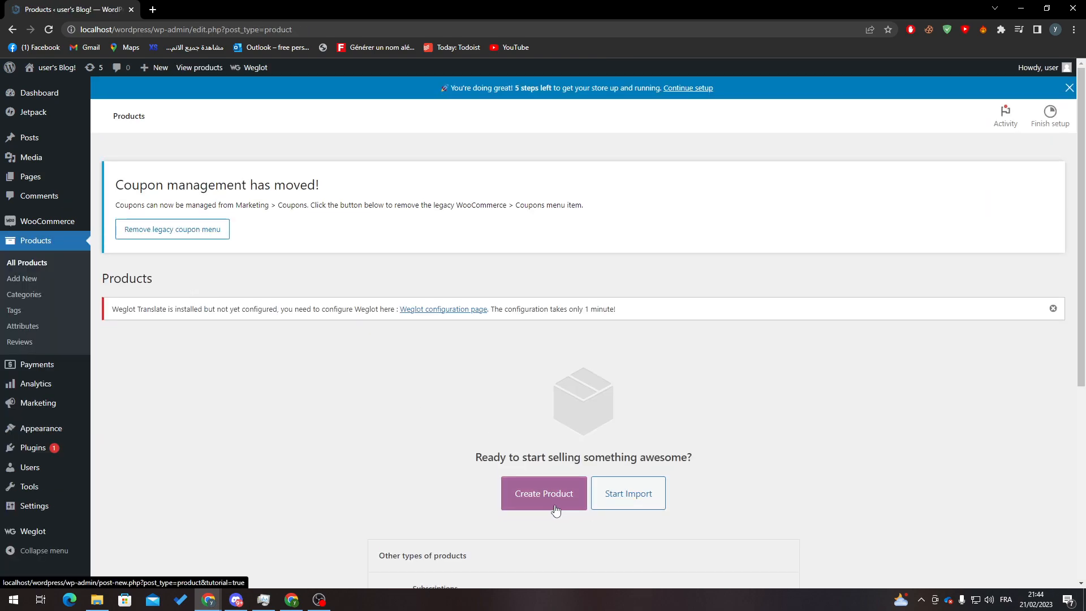
# - Create a new product named Pringles with a product image and regular price 2, and publish it
pyautogui.click(543, 493)
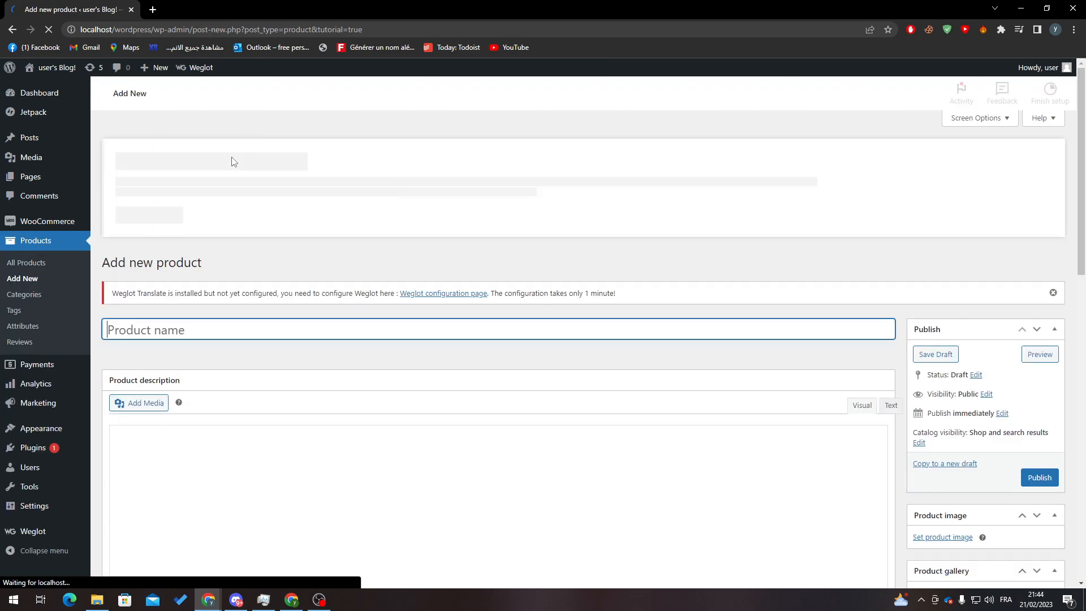
pyautogui.write('Pringles')
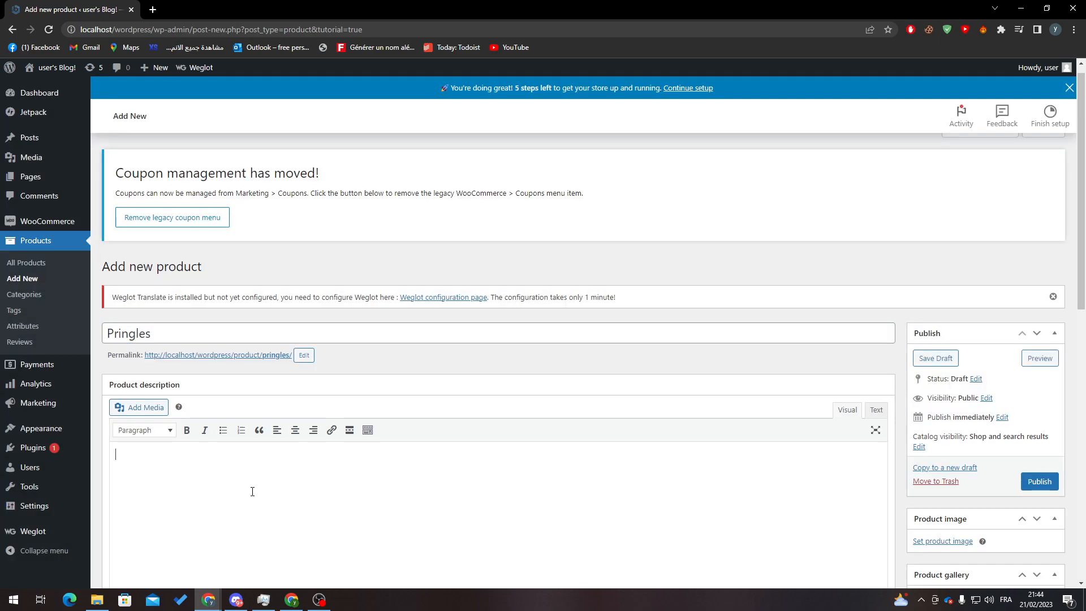
pyautogui.scroll(-3)
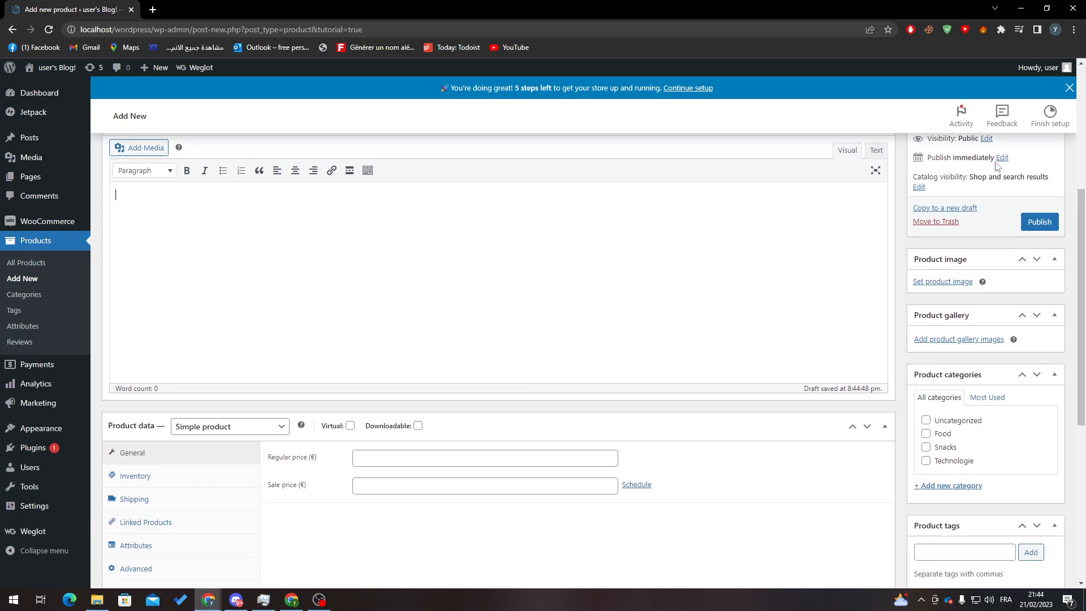
pyautogui.click(942, 282)
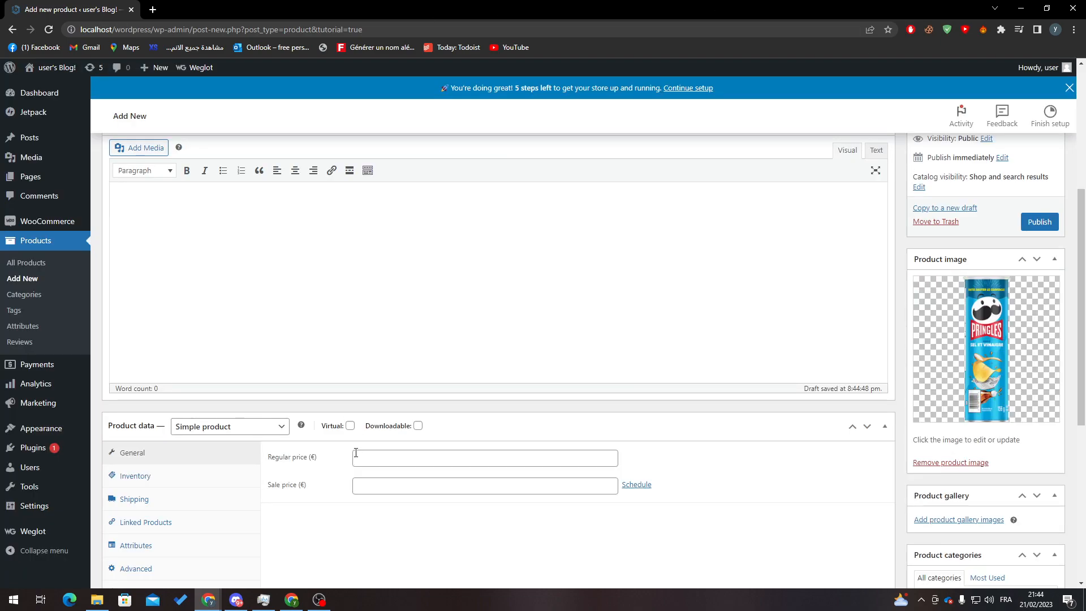
pyautogui.write('2')
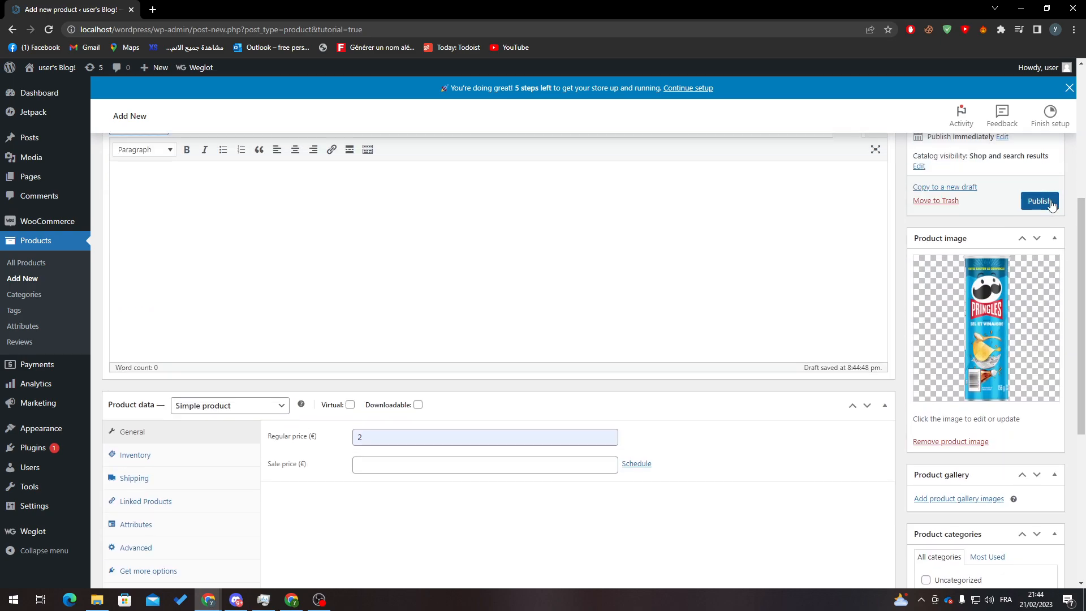
pyautogui.click(1038, 202)
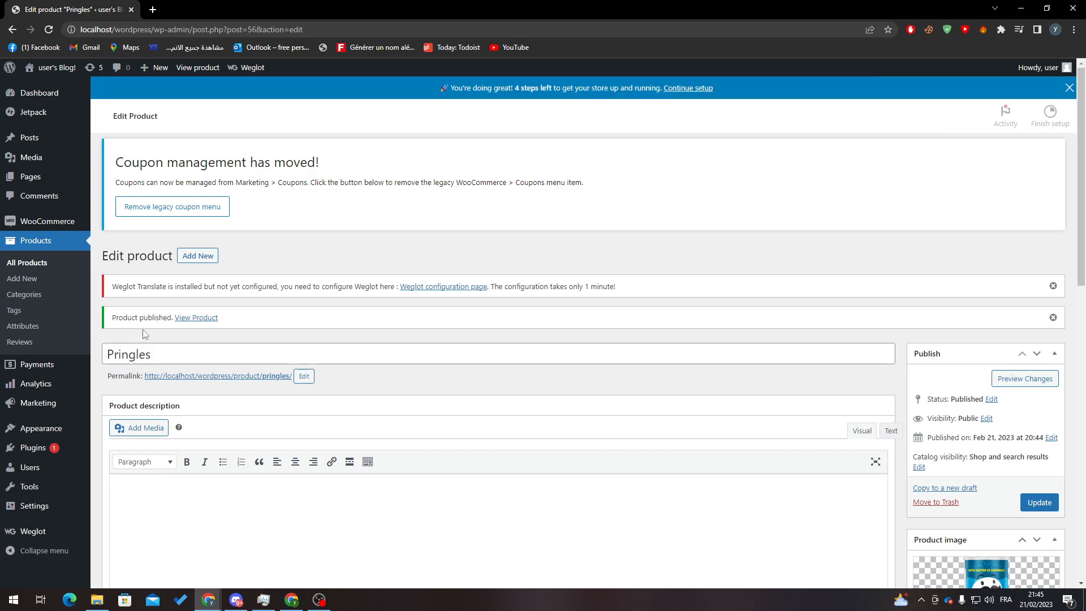
# - Assign Pringles to the Food category, update it and view its storefront page
pyautogui.scroll(-3)
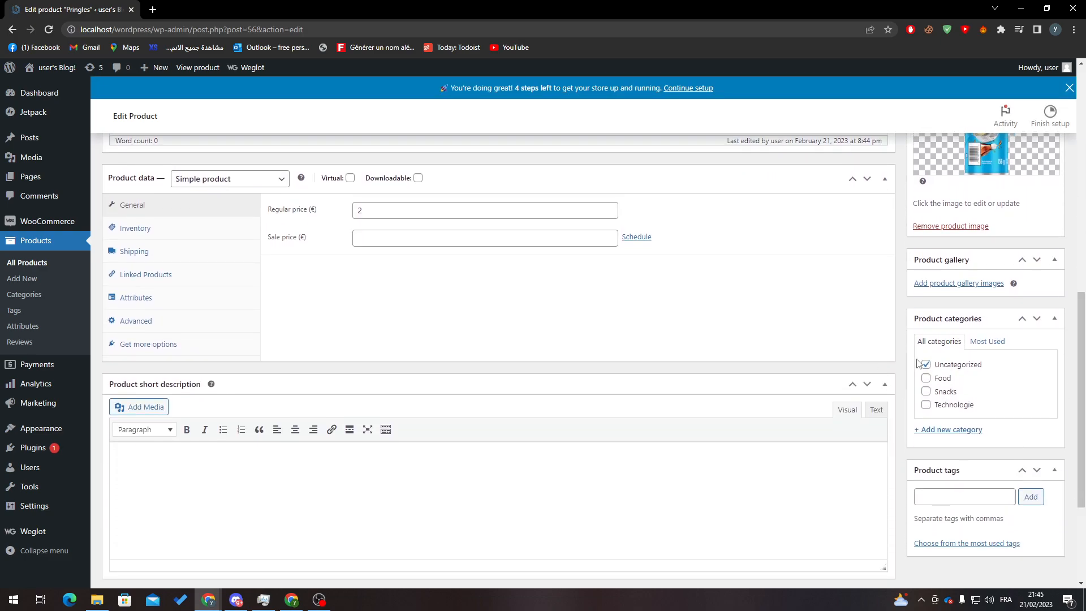
pyautogui.click(926, 382)
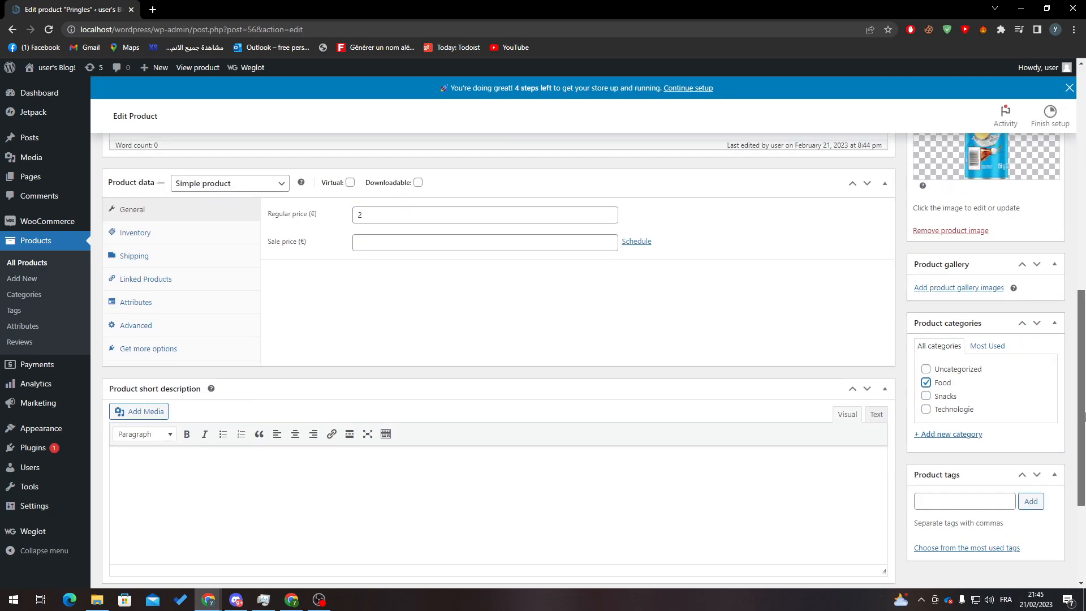
pyautogui.click(1037, 489)
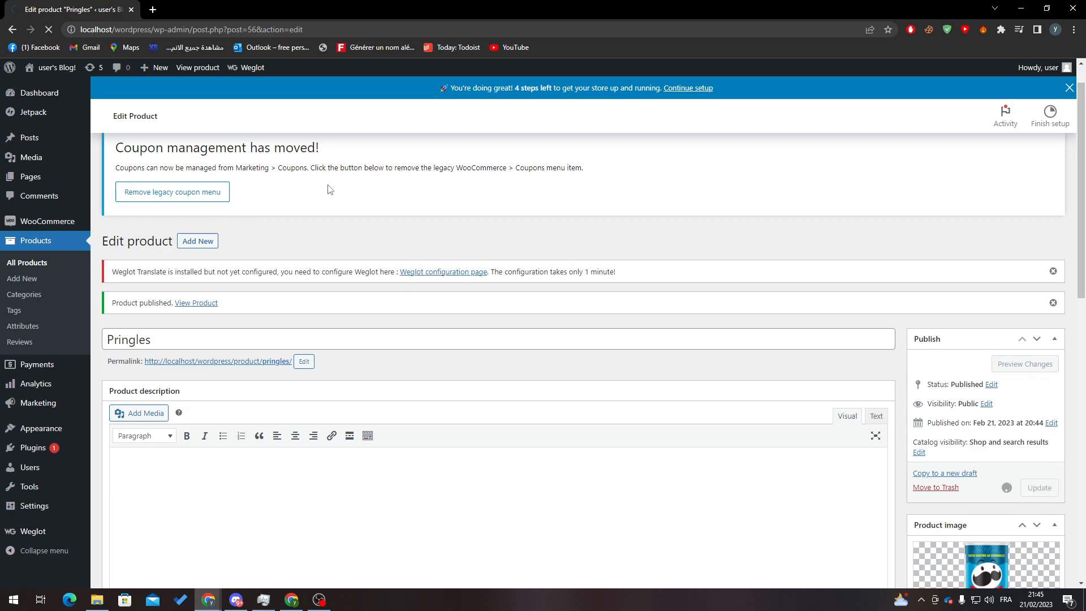
pyautogui.click(1037, 486)
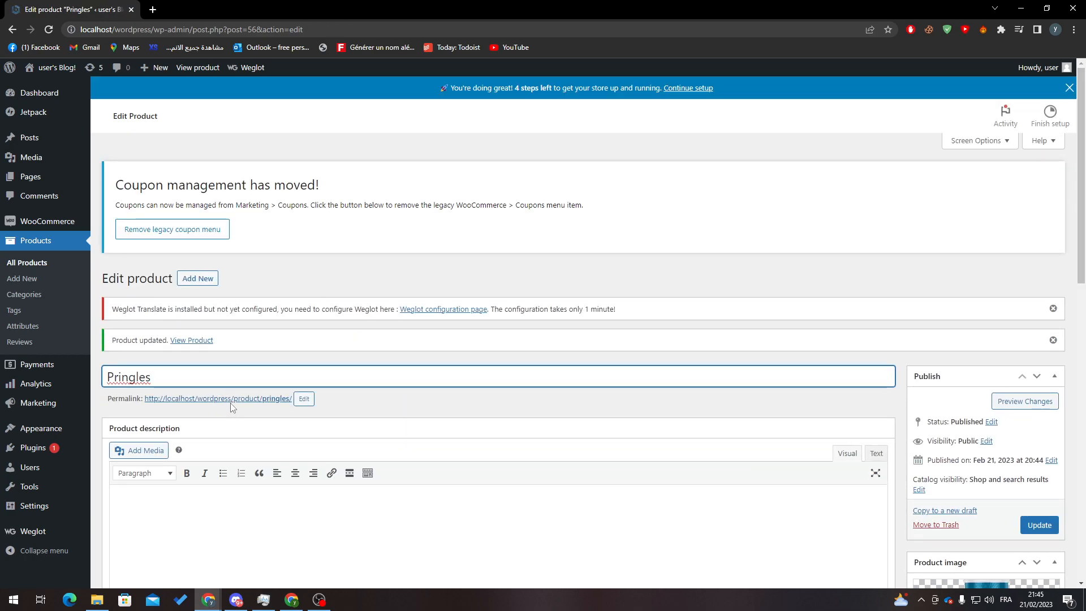
pyautogui.click(192, 341)
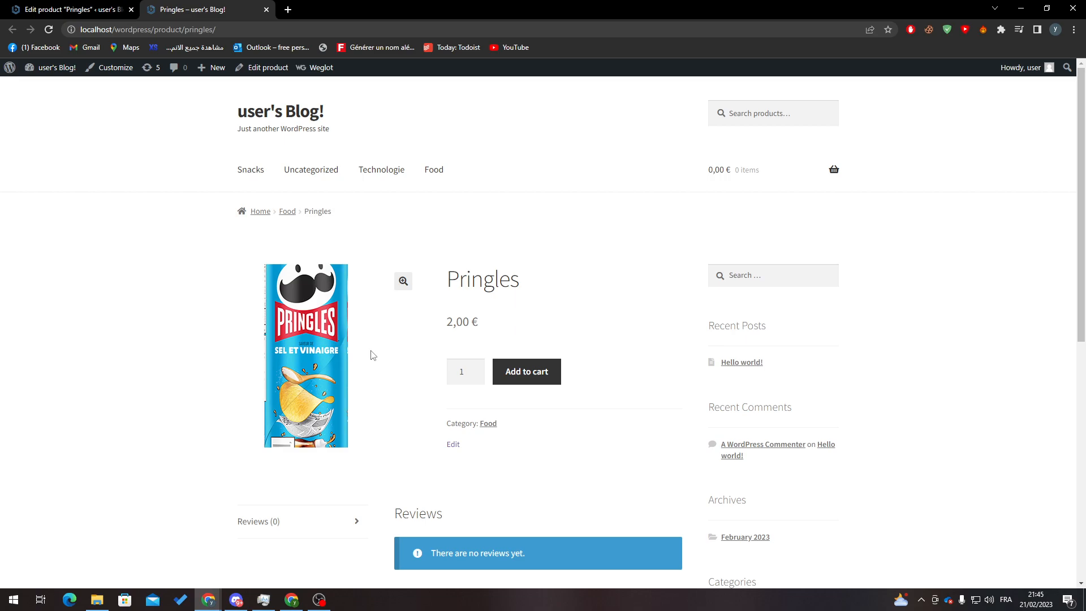
# - Scroll the Pringles page to the footer, then return to the admin All Products list
pyautogui.scroll(-3)
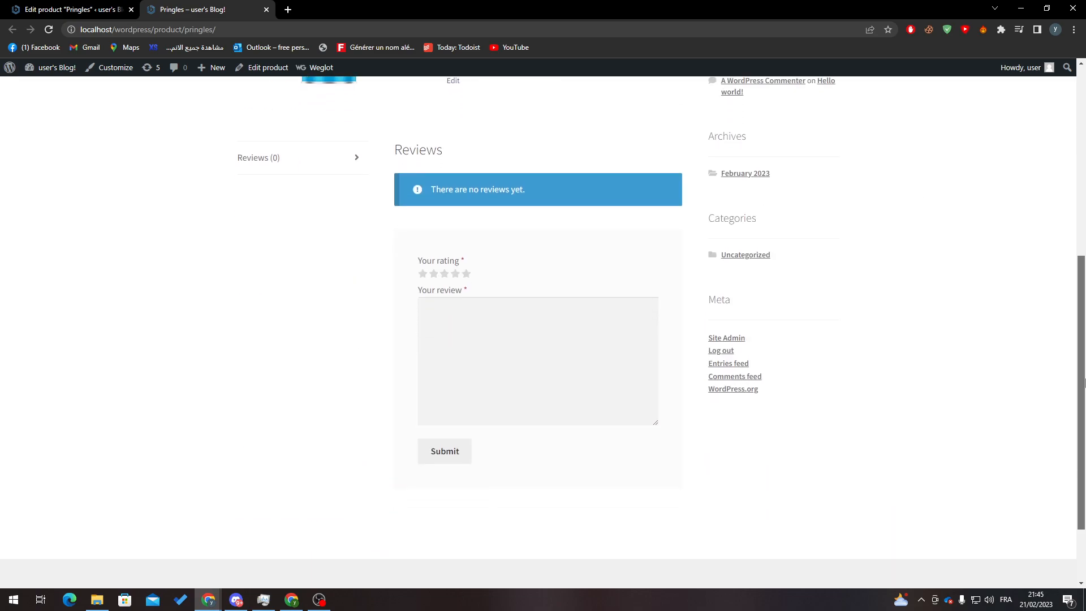
pyautogui.scroll(-3)
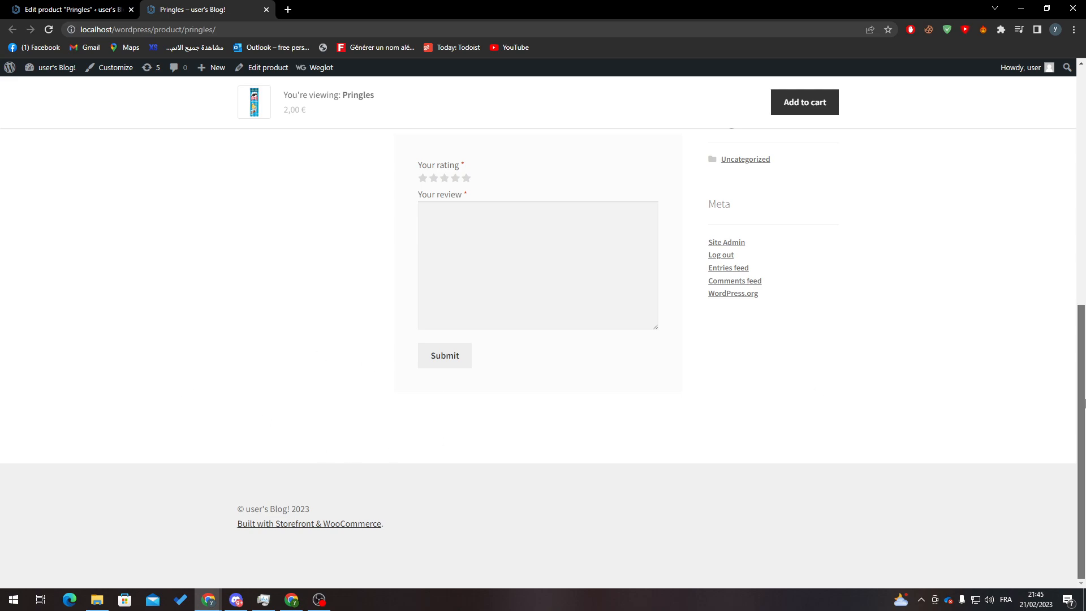
pyautogui.click(69, 9)
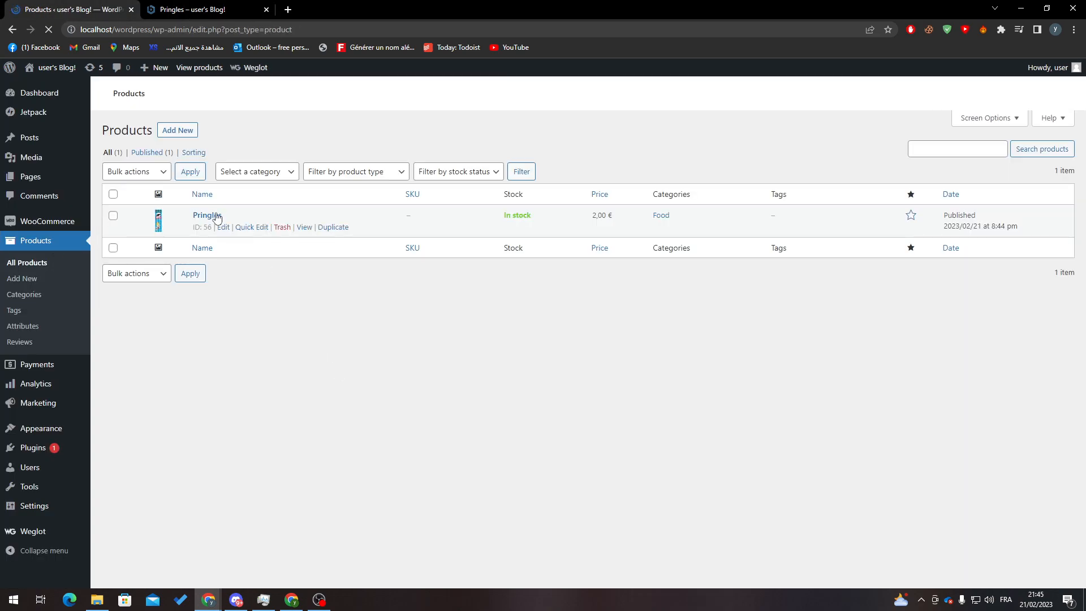
# - Add product Pringles 2 at price 3 in Food with the Pringles can image, publish it and view it in the shop
pyautogui.click(177, 129)
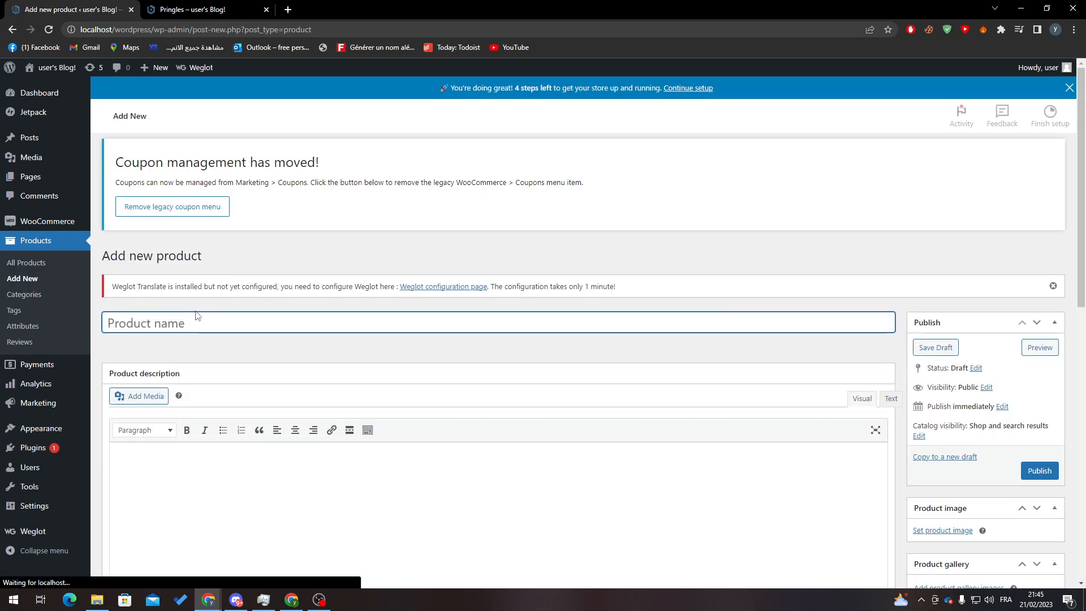
pyautogui.write('Pringles')
pyautogui.write('3')
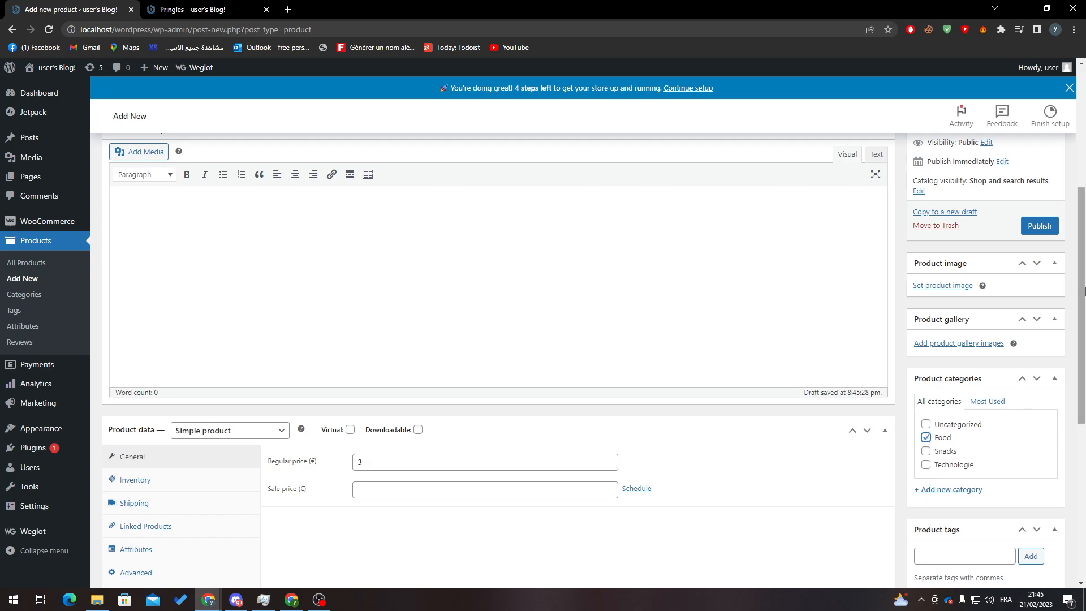
pyautogui.click(942, 285)
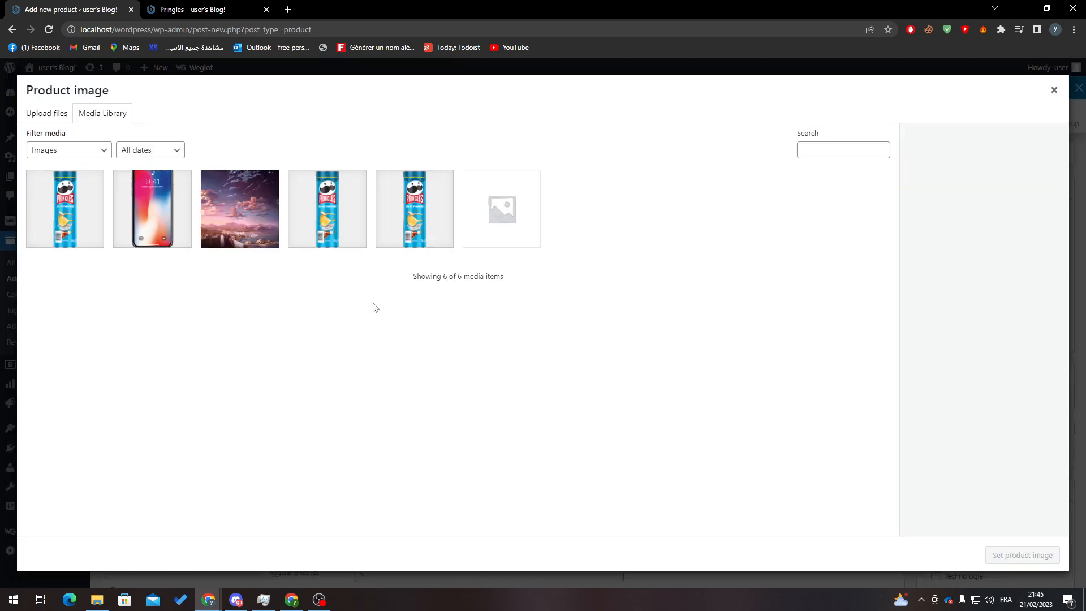
pyautogui.click(326, 209)
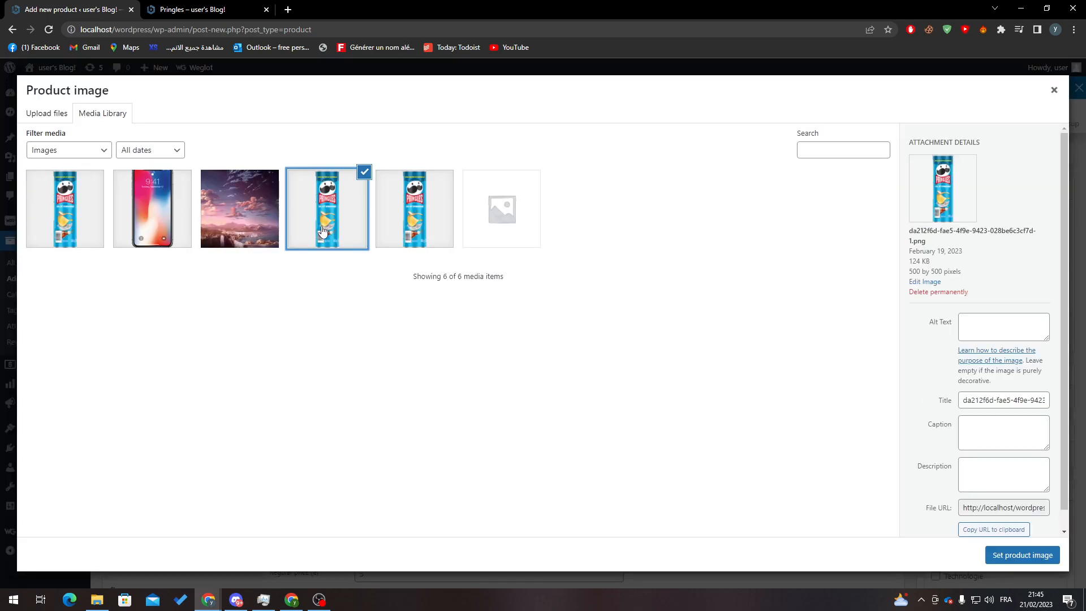
pyautogui.click(1021, 555)
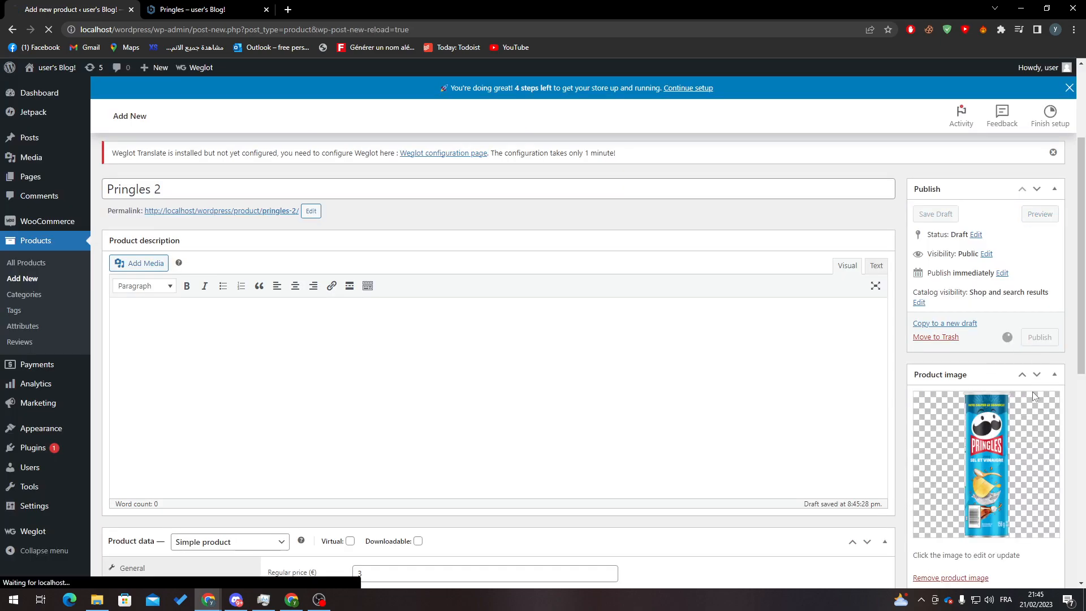
pyautogui.click(1038, 337)
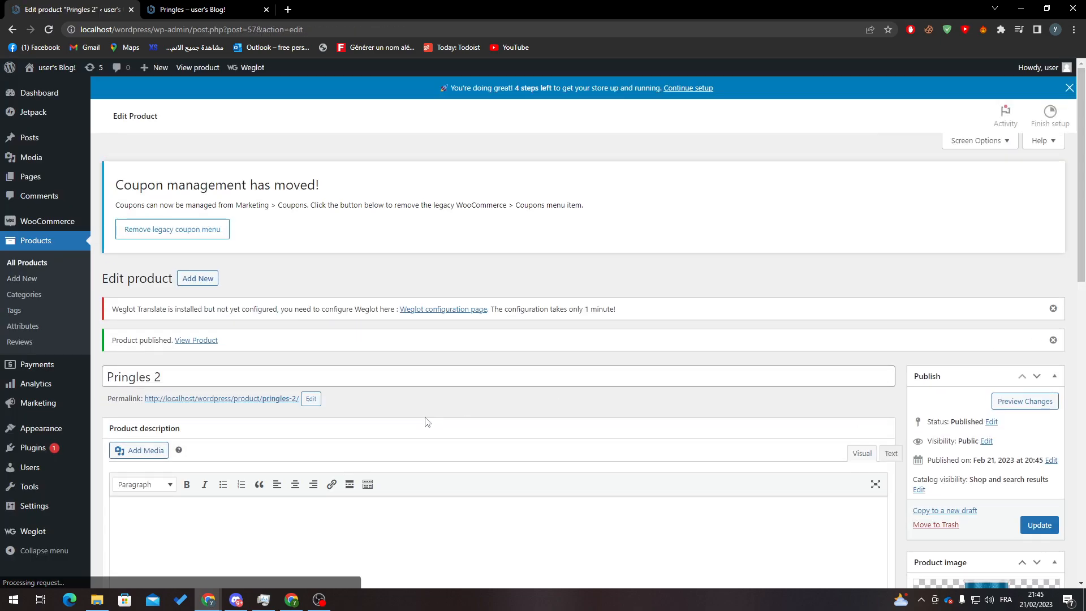
pyautogui.click(195, 340)
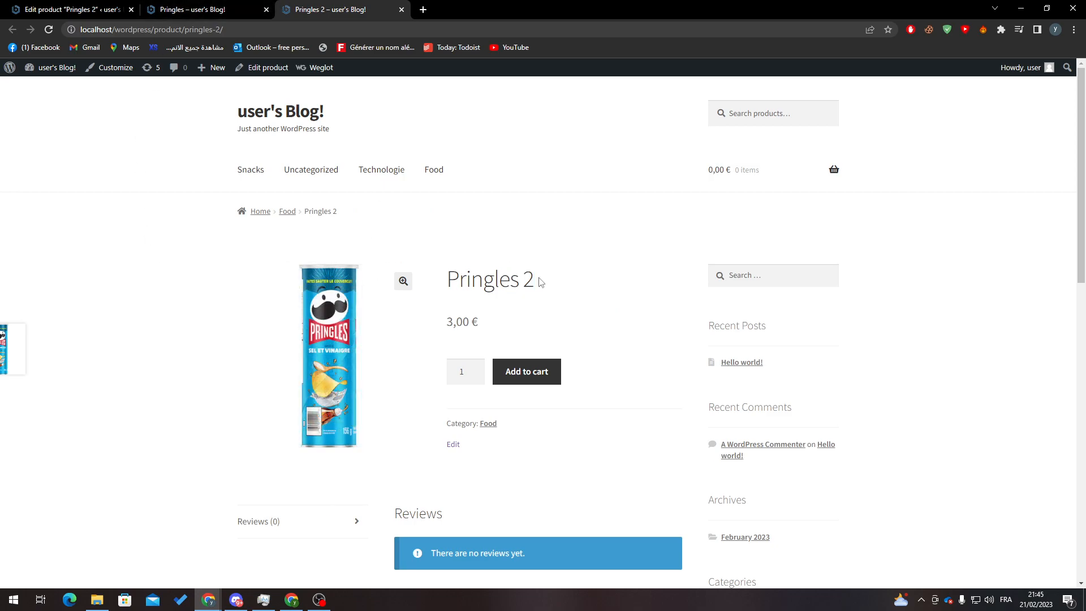
# - Note the Food category and scroll to Related products showing Pringles at 2,00 €
pyautogui.doubleClick(488, 423)
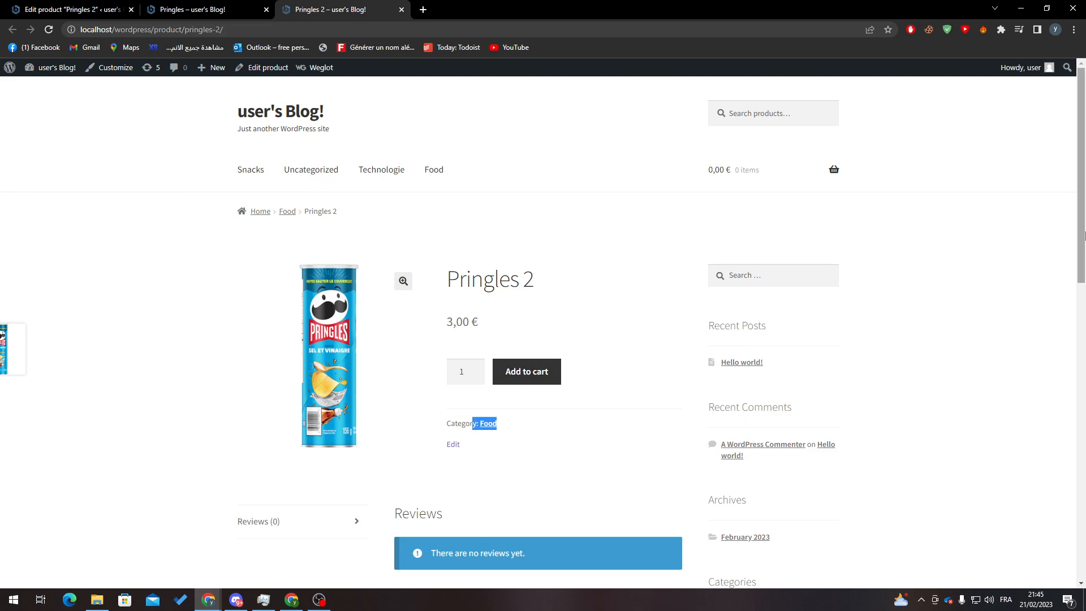
pyautogui.scroll(-3)
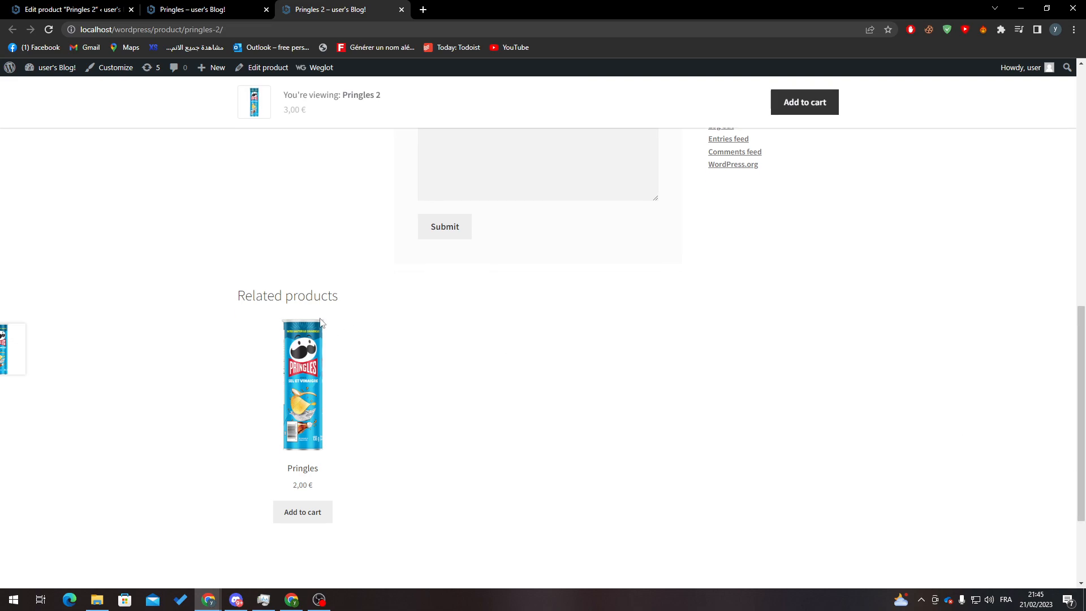
pyautogui.moveTo(303, 392)
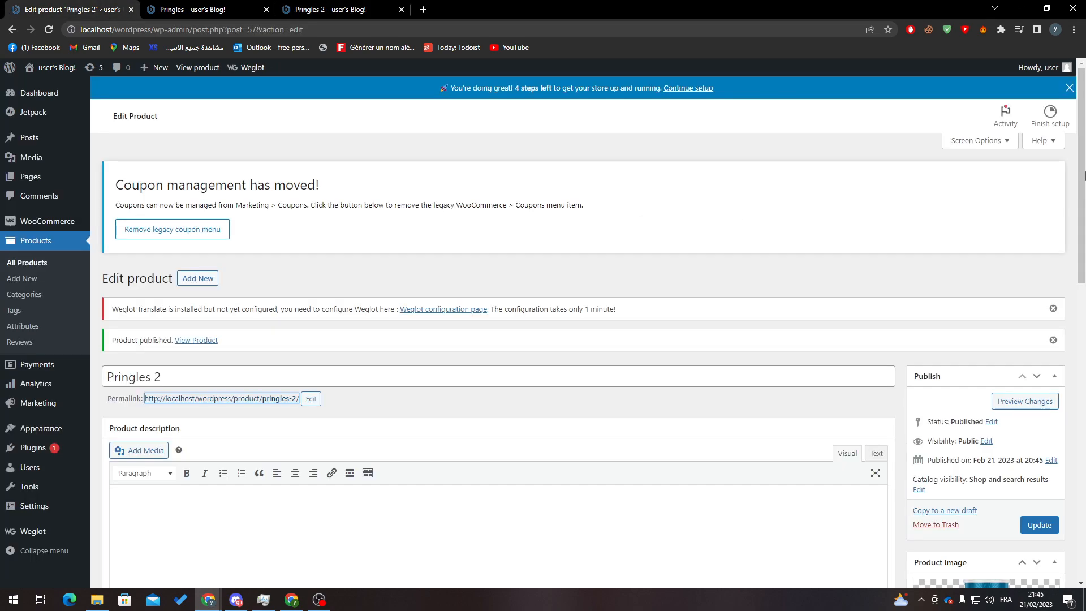
# - Switch Pringles 2's category from Food to Snacks and update the product
pyautogui.scroll(-3)
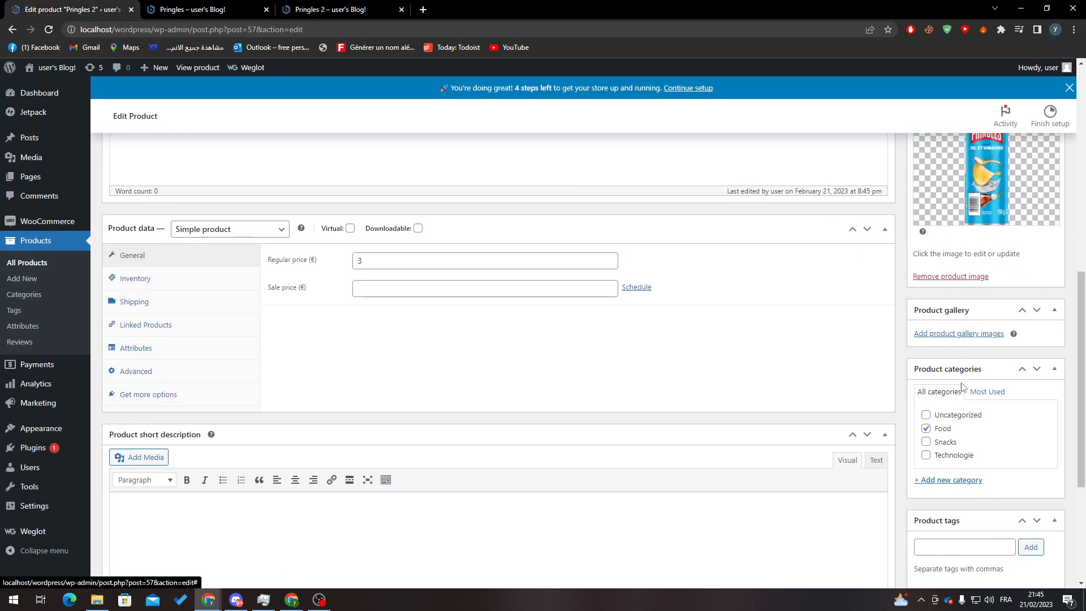
pyautogui.click(926, 428)
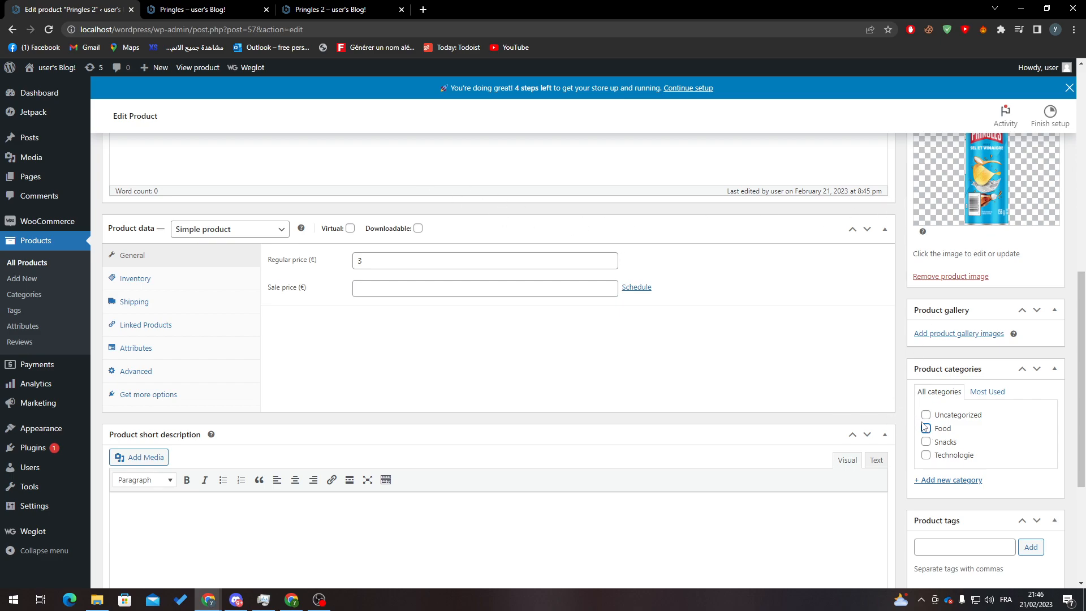
pyautogui.click(926, 428)
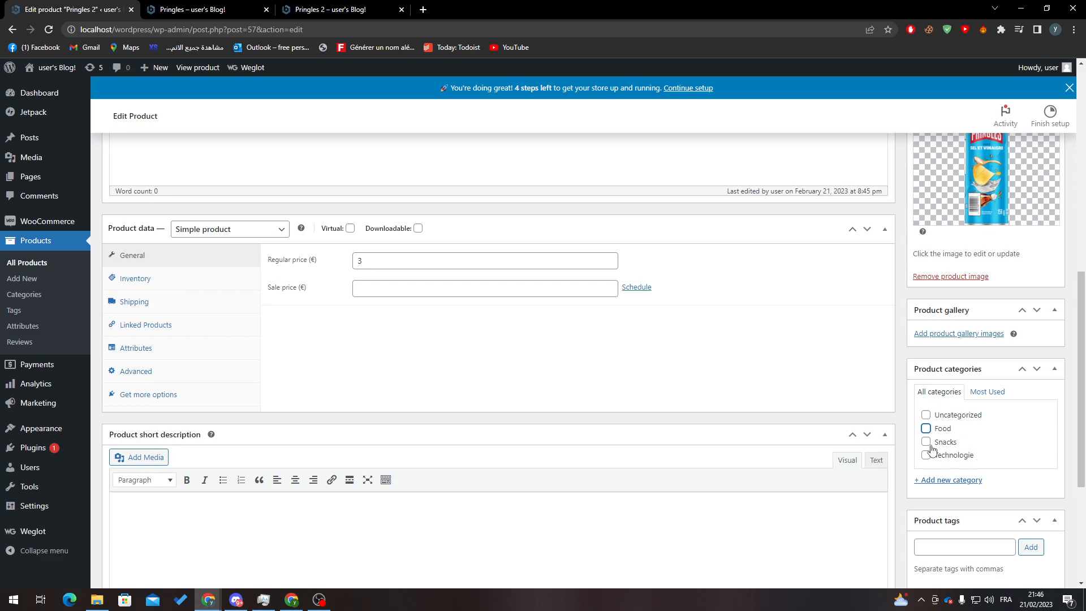
pyautogui.click(926, 442)
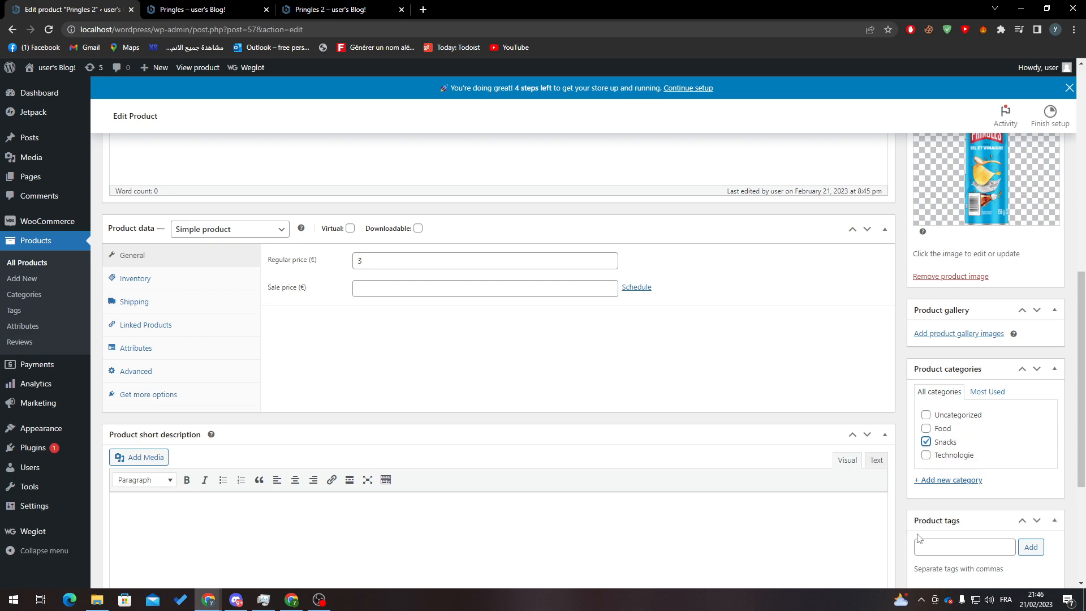
pyautogui.click(1039, 524)
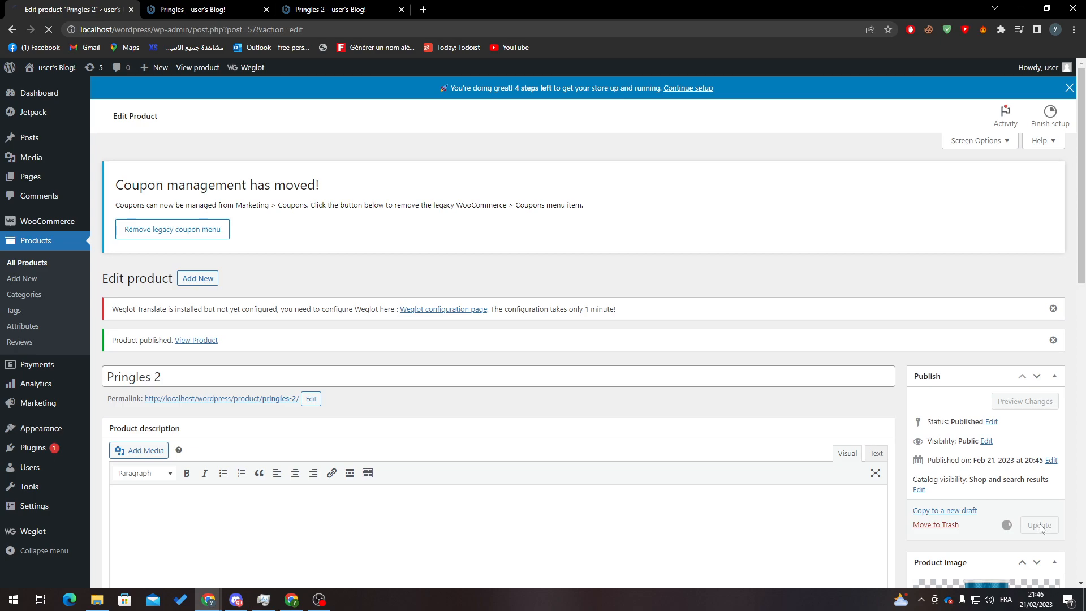
# - Return to Pringles 2's storefront page to recheck the related products
pyautogui.click(333, 10)
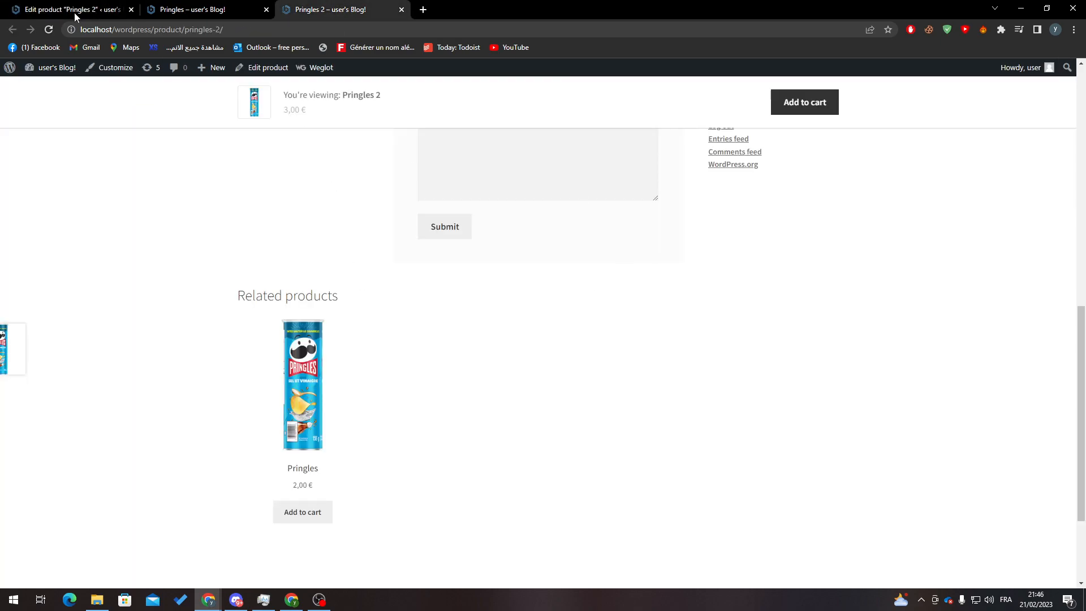
pyautogui.scroll(3)
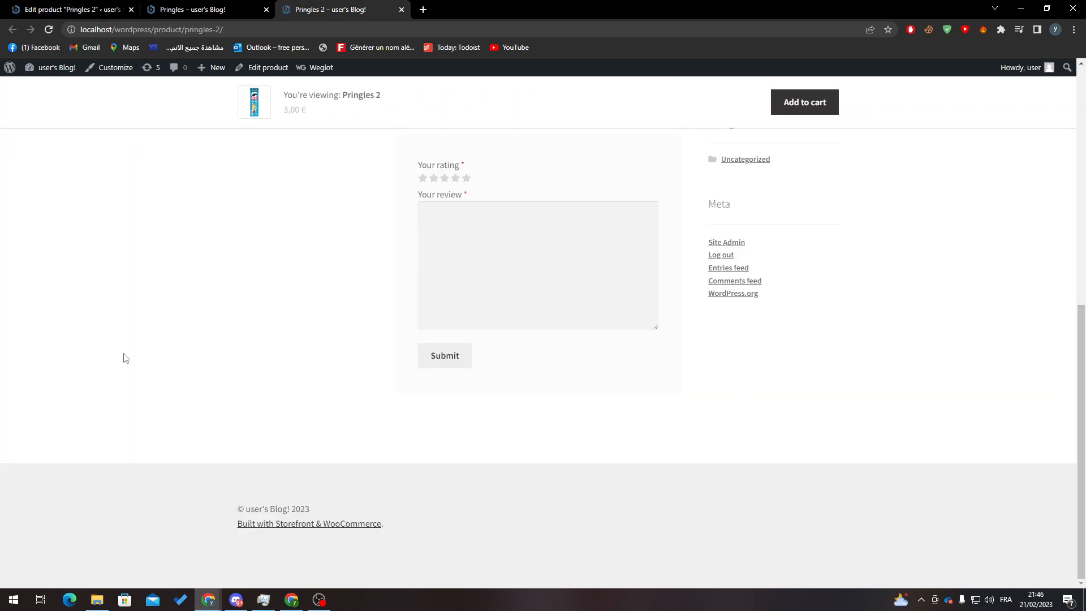